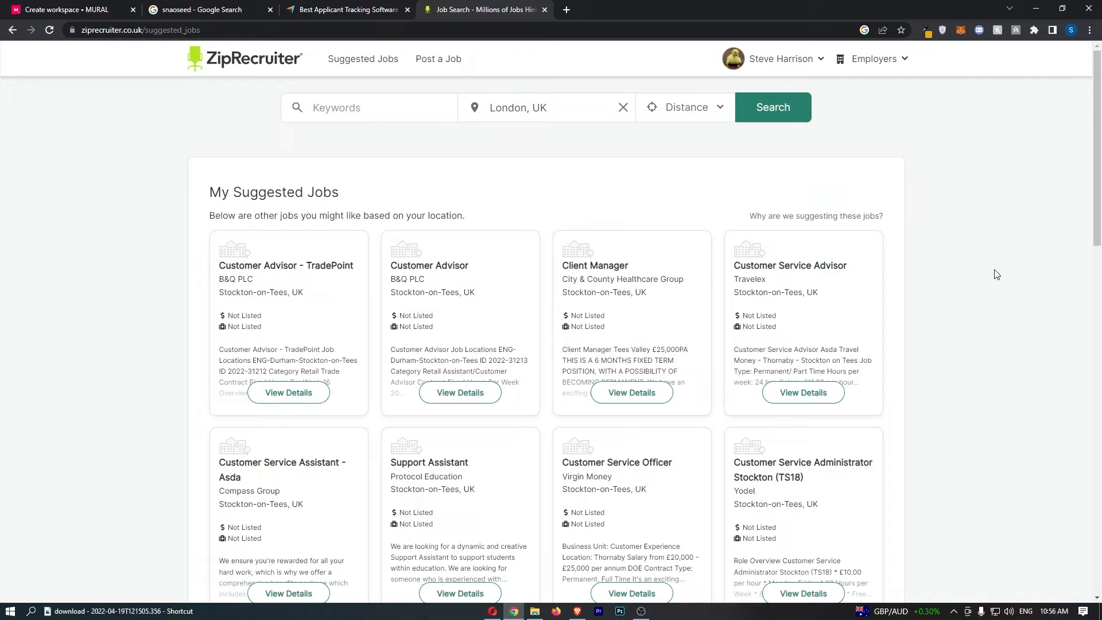
pyautogui.moveTo(753, 180)
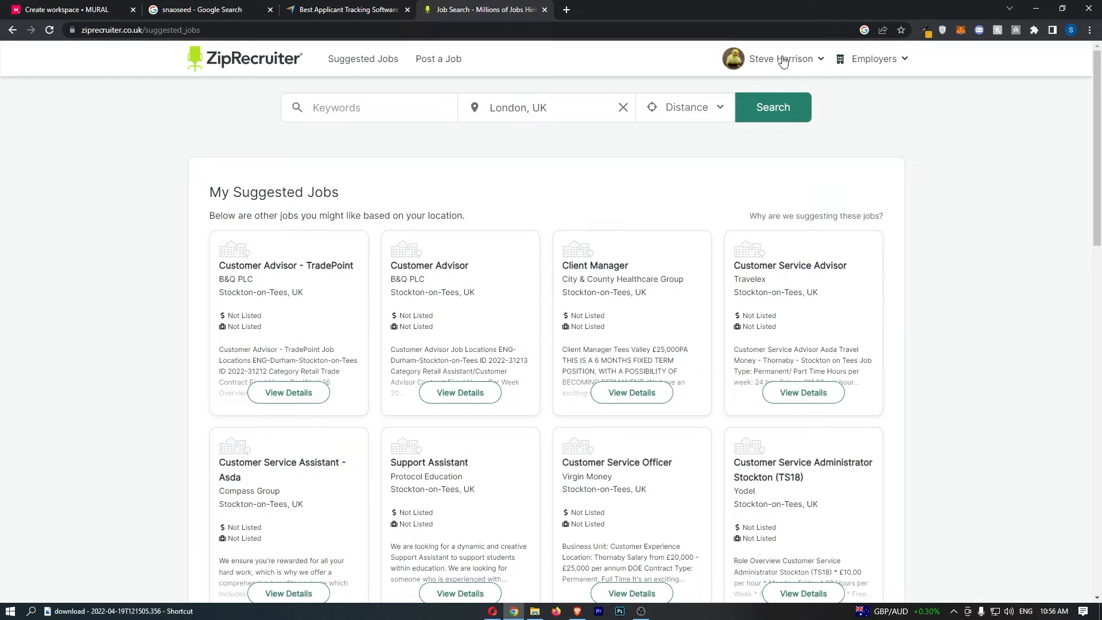
# Step: Replace the profile location London, UK with Southampton, UK chosen from the 'south' suggestions
pyautogui.click(780, 59)
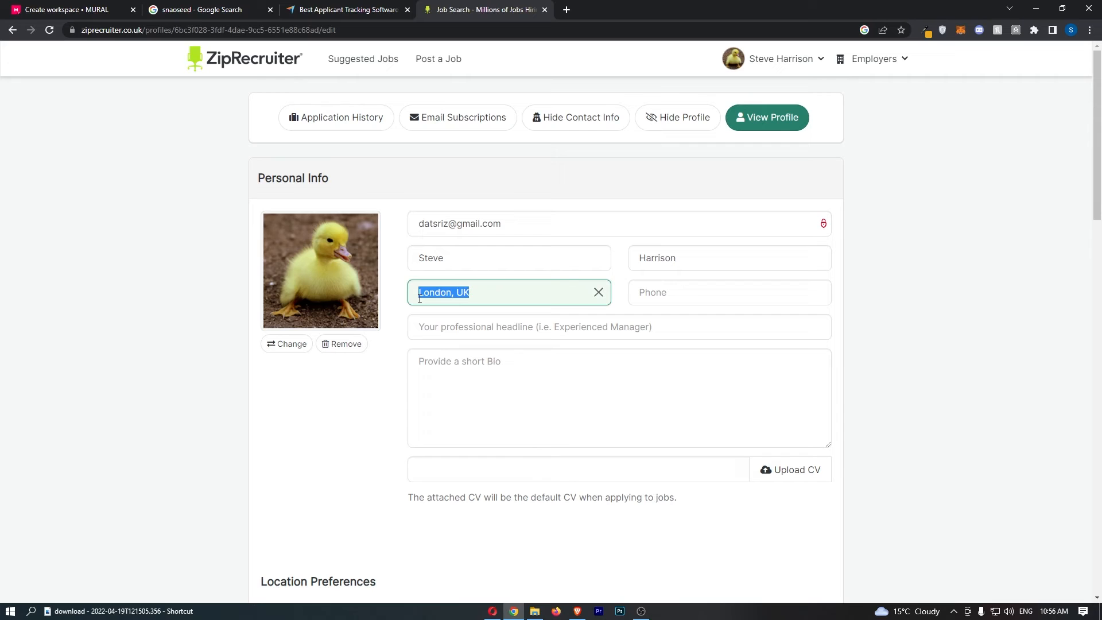
pyautogui.click(597, 292)
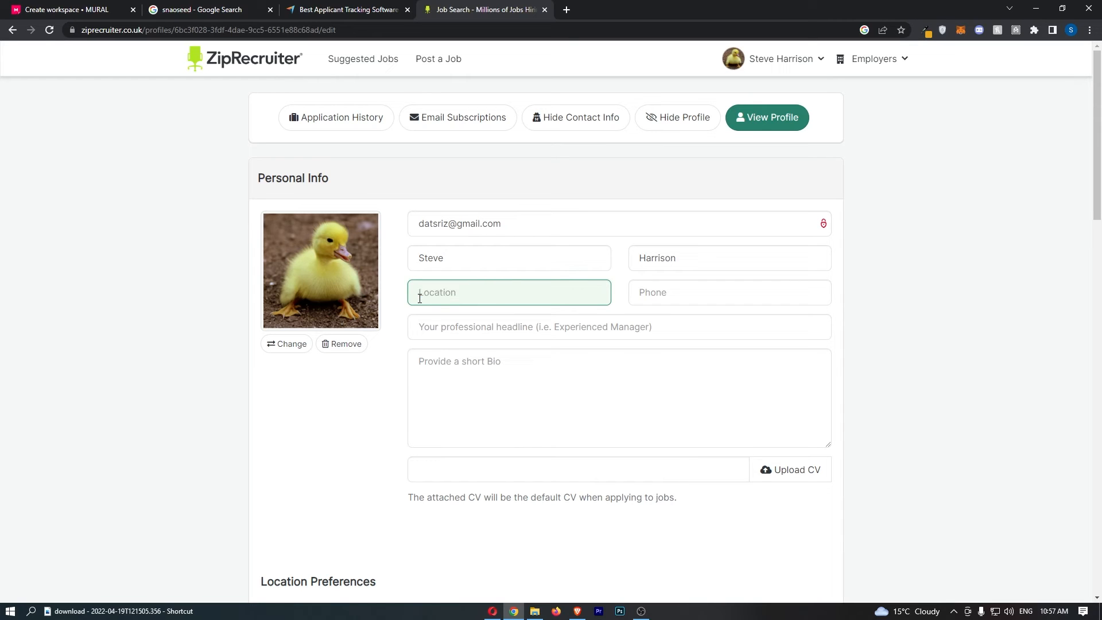
pyautogui.write('south')
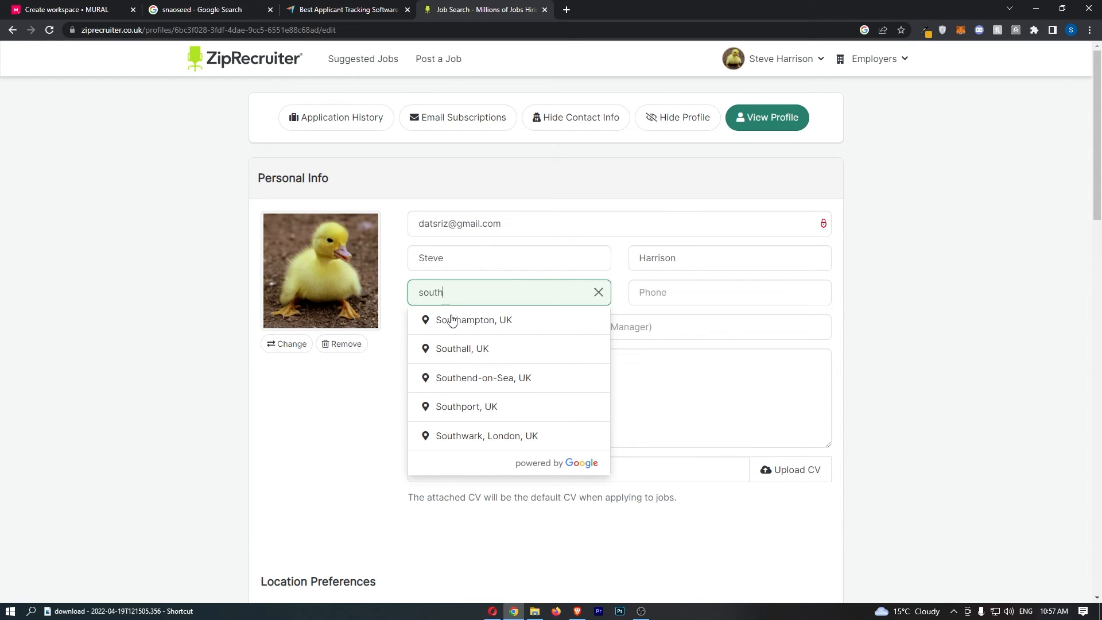
pyautogui.click(474, 320)
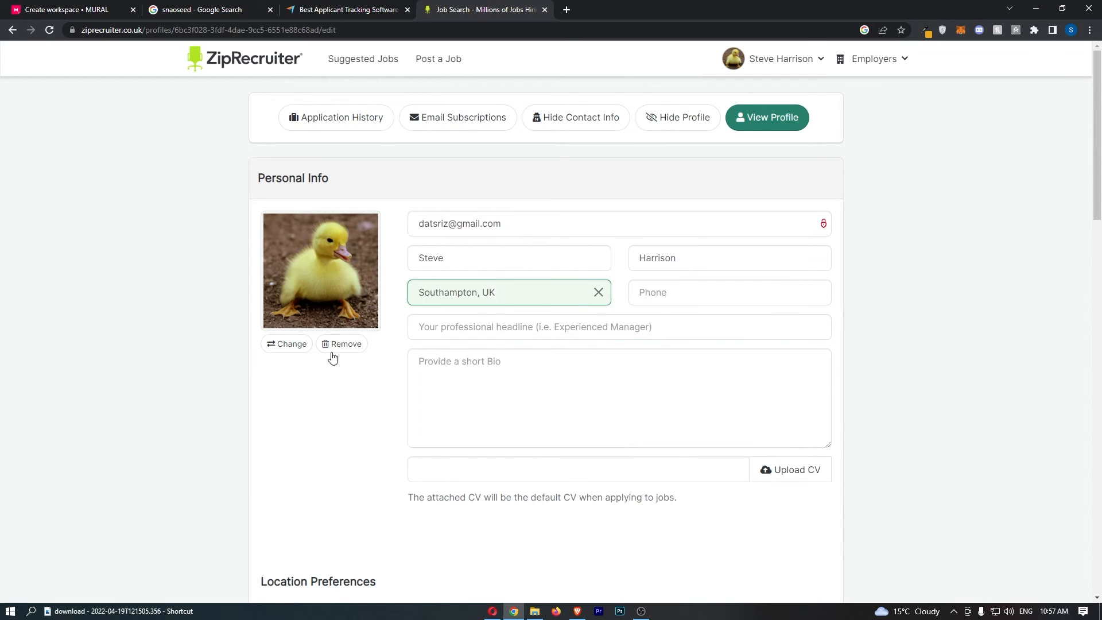
pyautogui.click(502, 293)
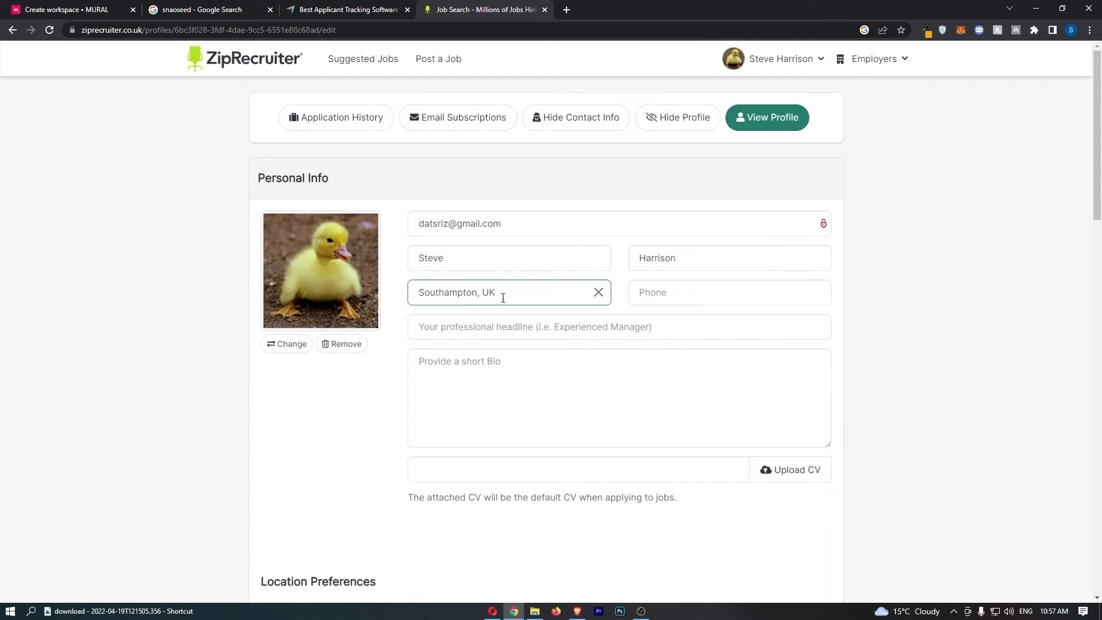
# Step: Save the profile with Update Profile so 'Your profile has been updated' appears
pyautogui.scroll(-3)
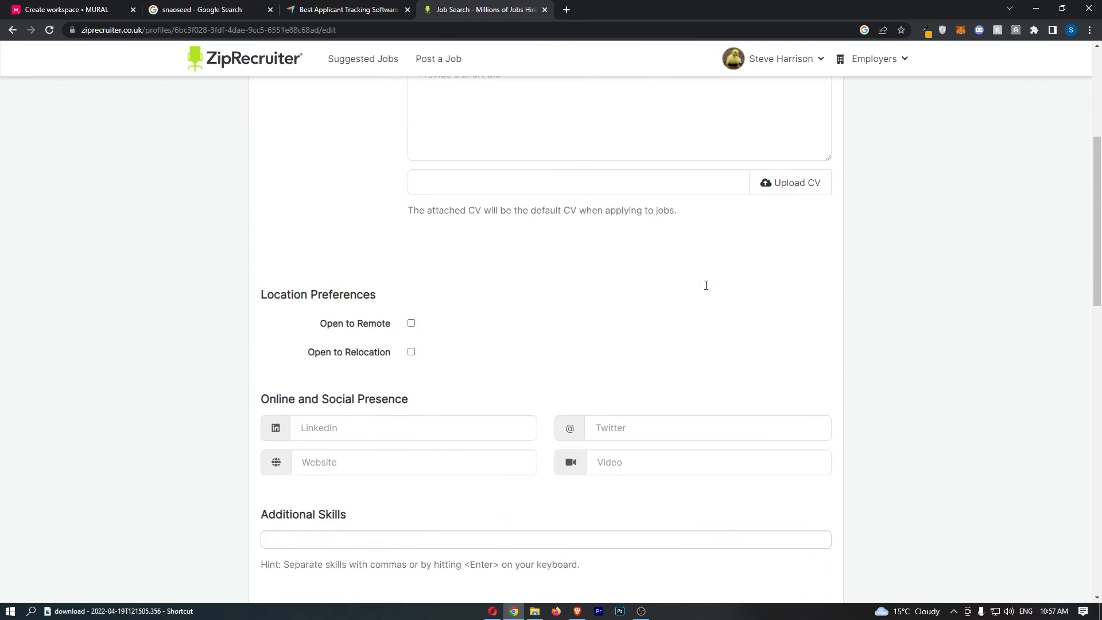
pyautogui.scroll(-3)
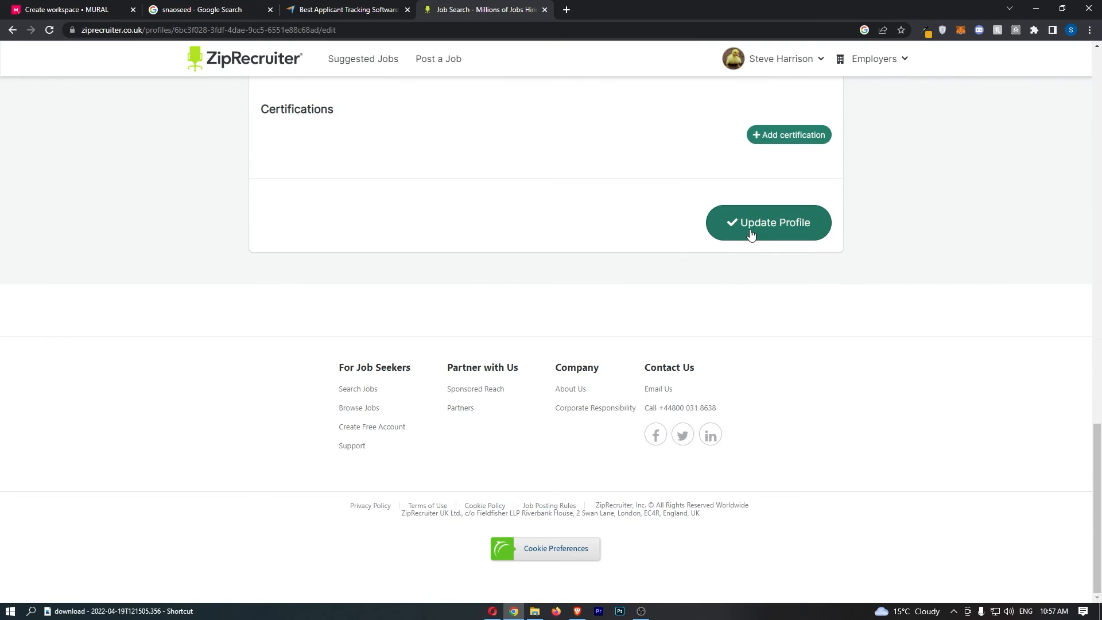
pyautogui.click(769, 222)
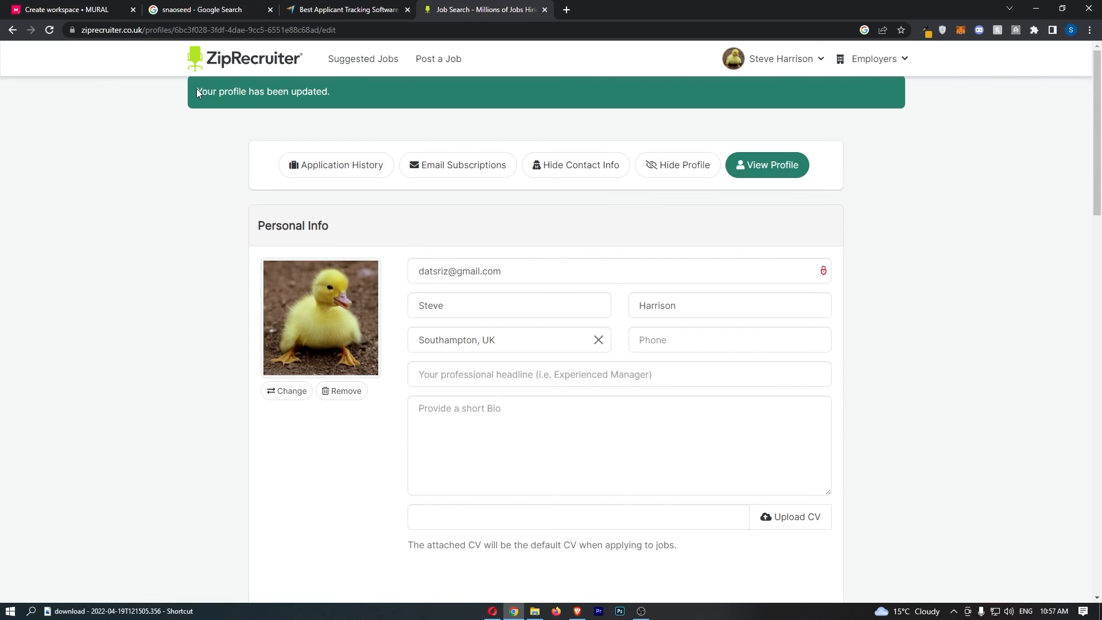